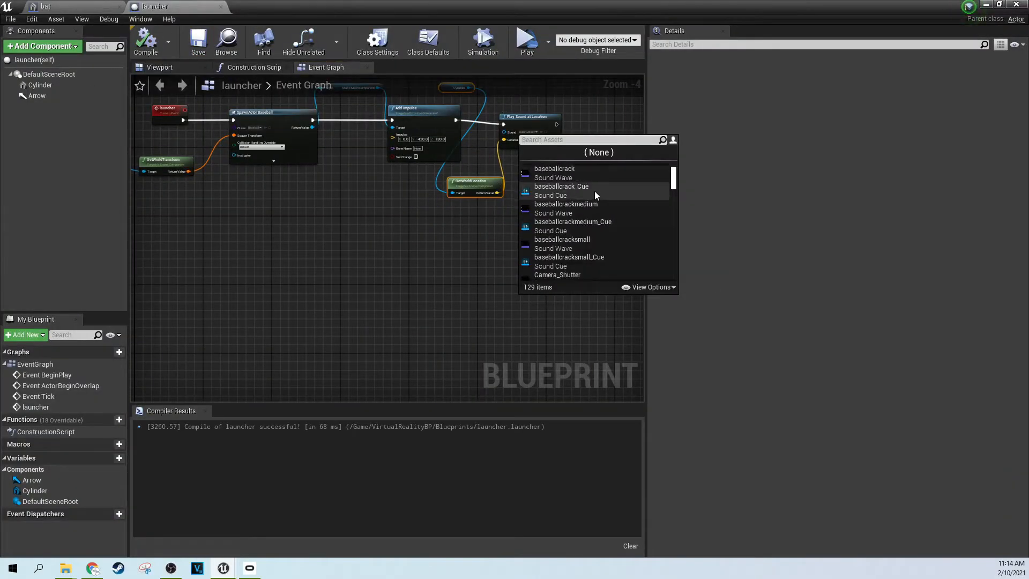
mouse_move(566, 221)
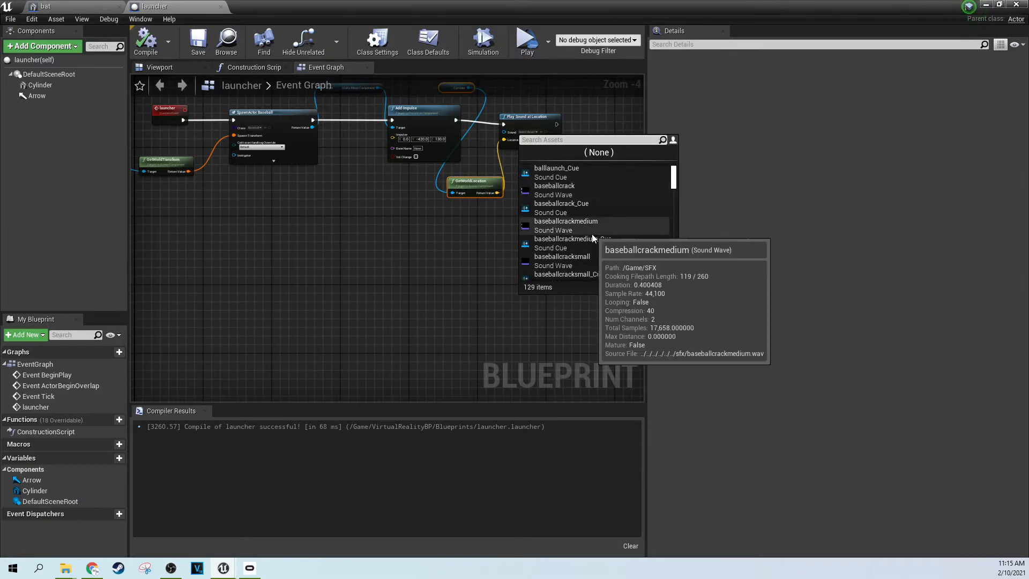
Set the Play Sound at Location node's sound to baseballcrackmedium.
click(526, 41)
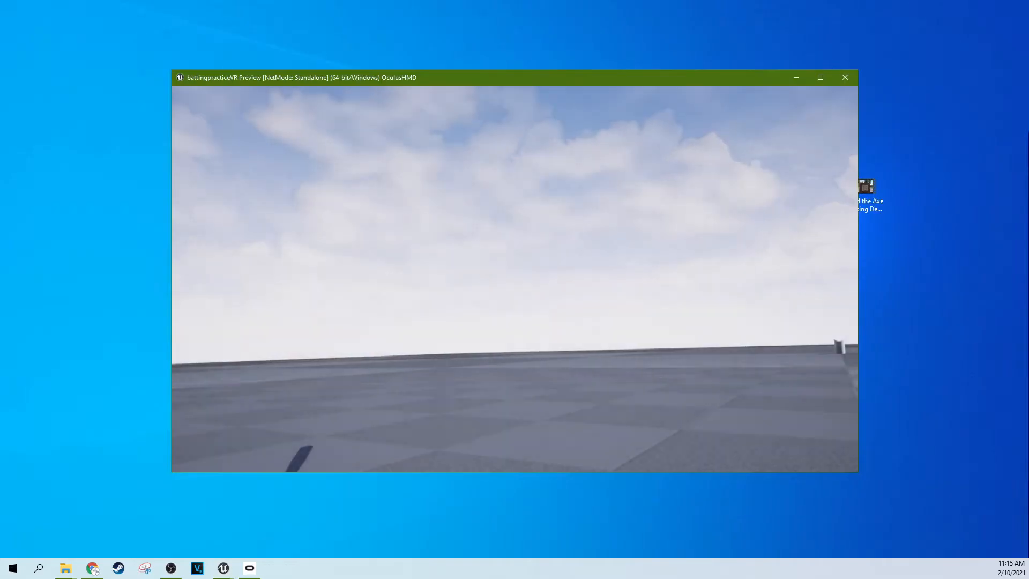